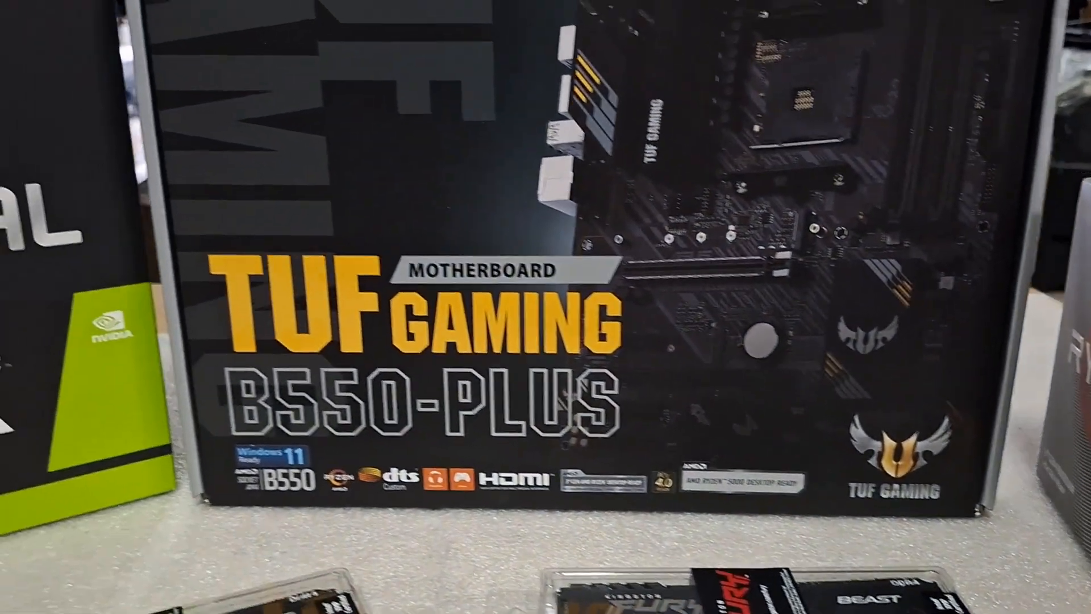
pyautogui.hscroll(3)
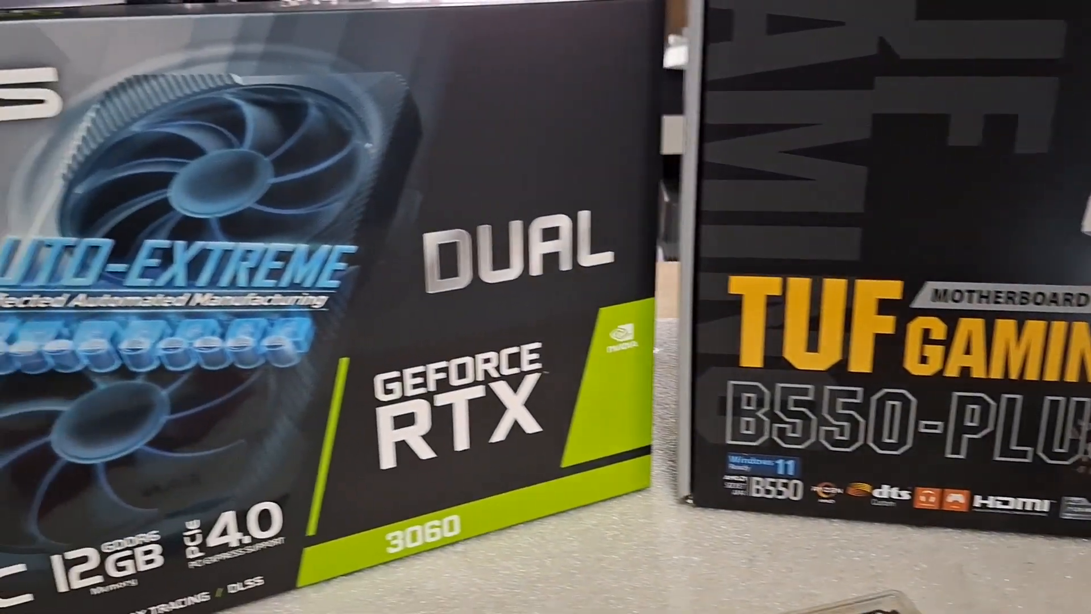